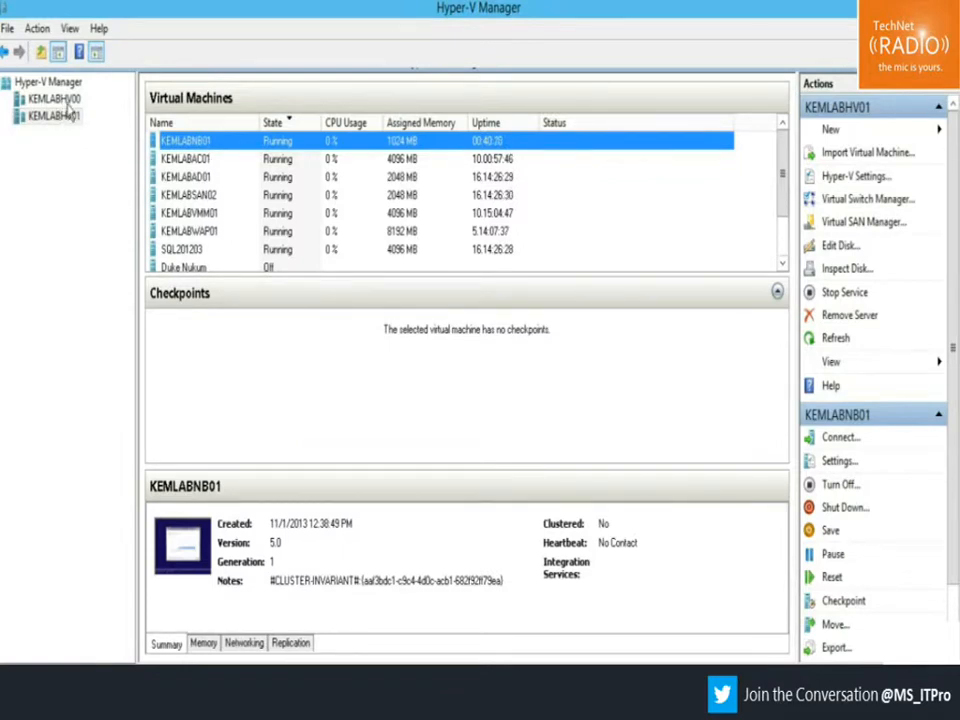
# - Bring up the host-wide Hyper-V Settings dialog for KEMLABHV00
pyautogui.click(52, 99)
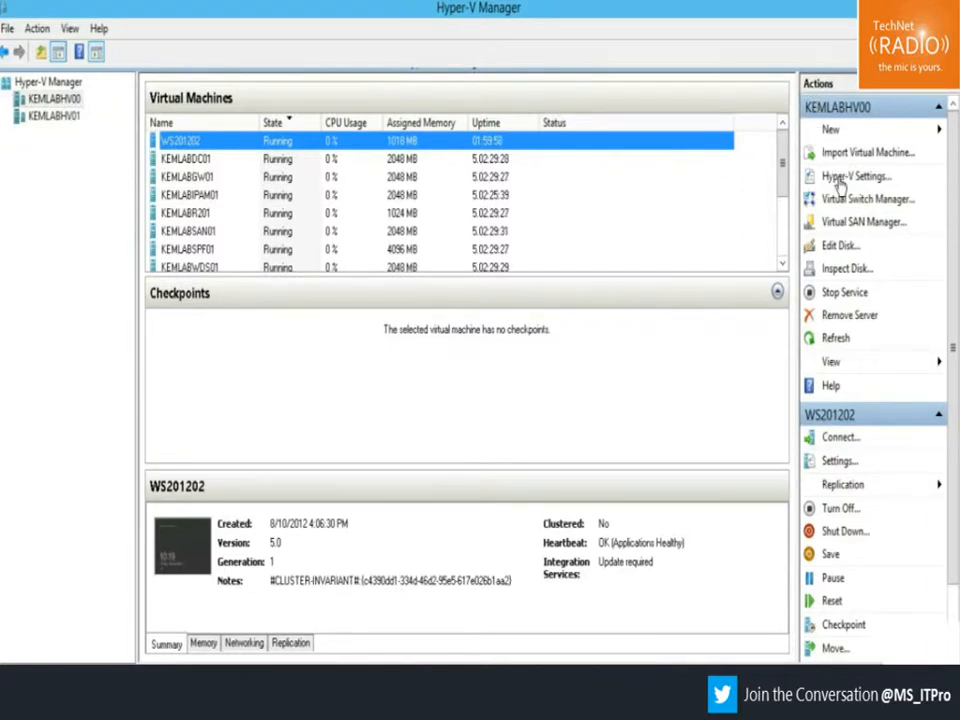
pyautogui.click(855, 176)
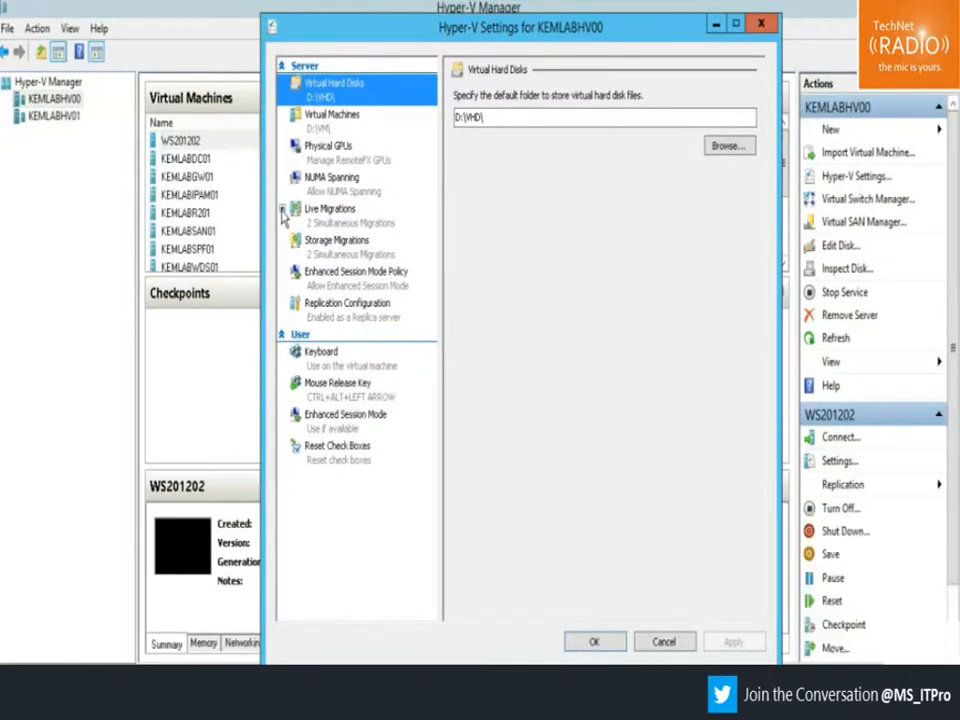
# - Show Live Migrations and set simultaneous live migrations to 20
pyautogui.click(330, 213)
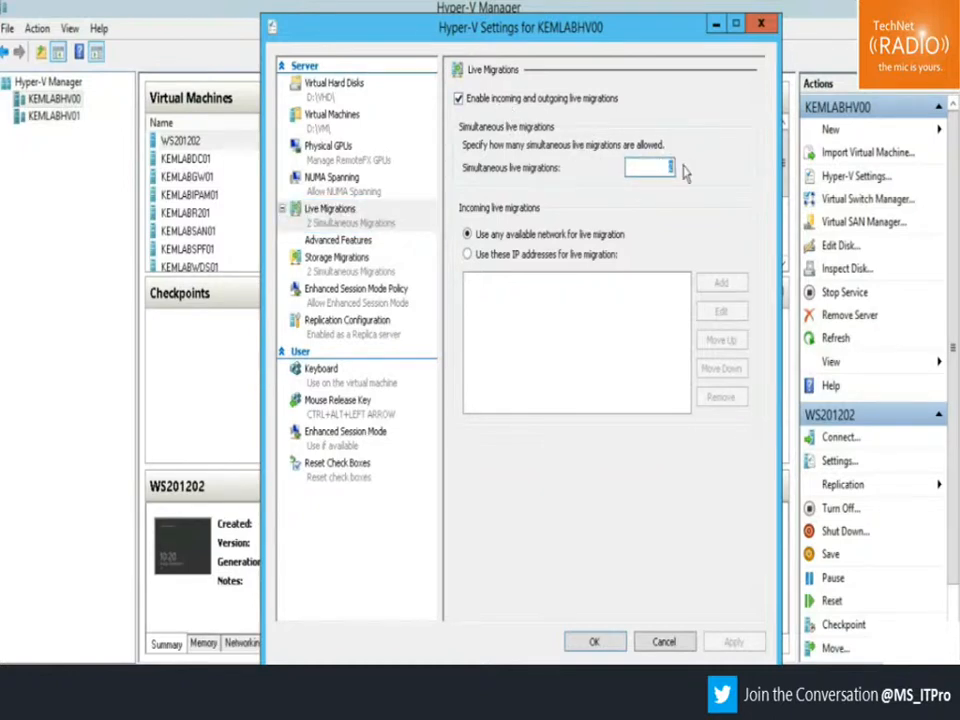
pyautogui.write('20')
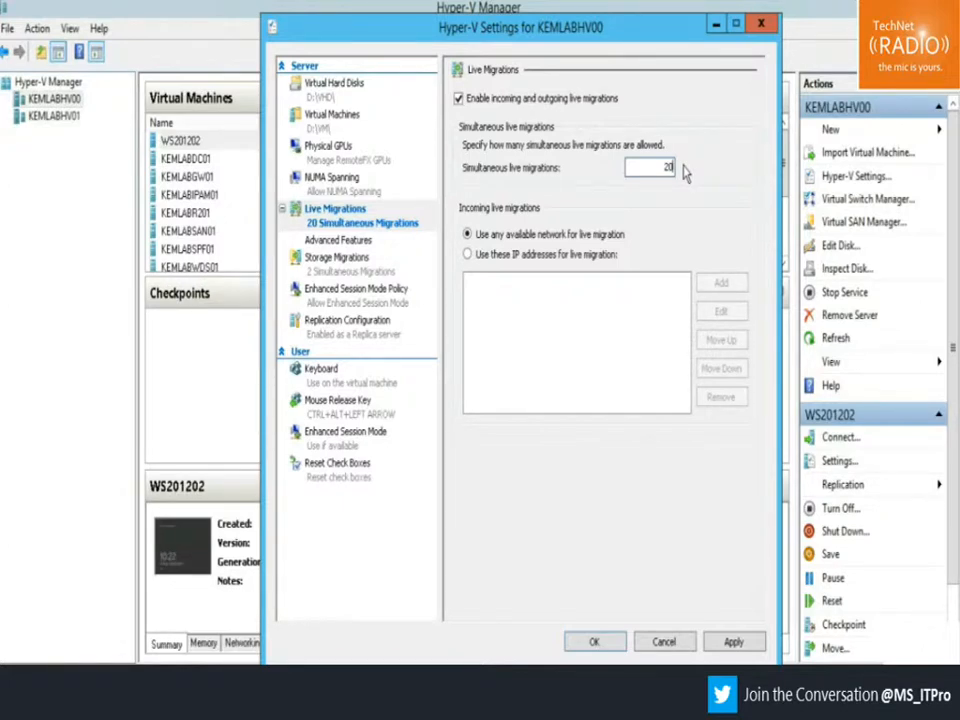
pyautogui.moveTo(363, 246)
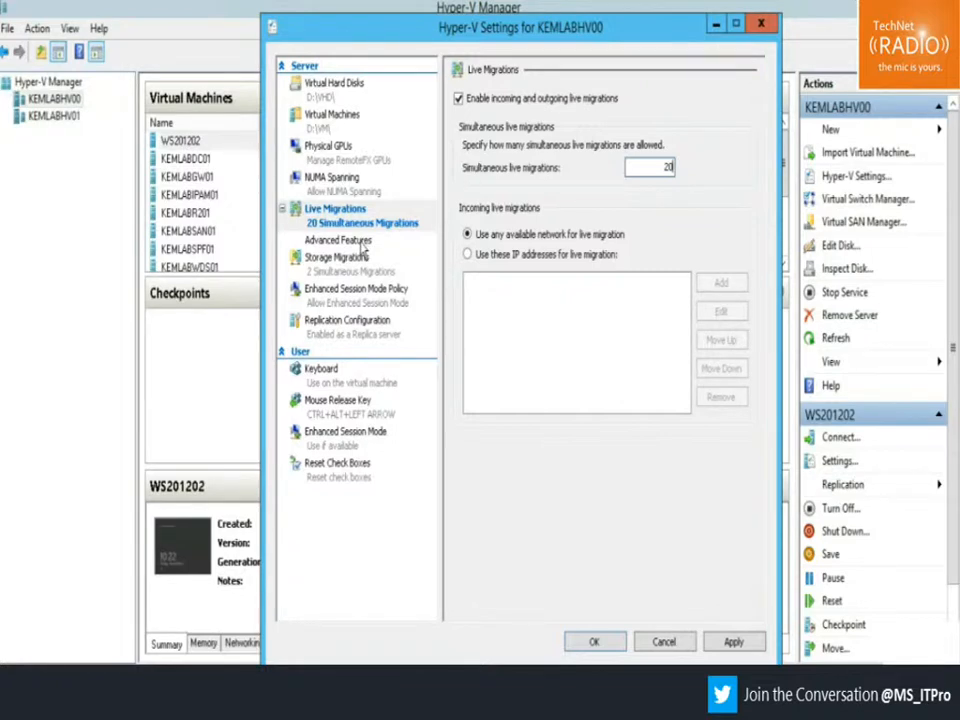
# - Show the Live Migrations Advanced Features with Kerberos and Compression selected
pyautogui.click(338, 240)
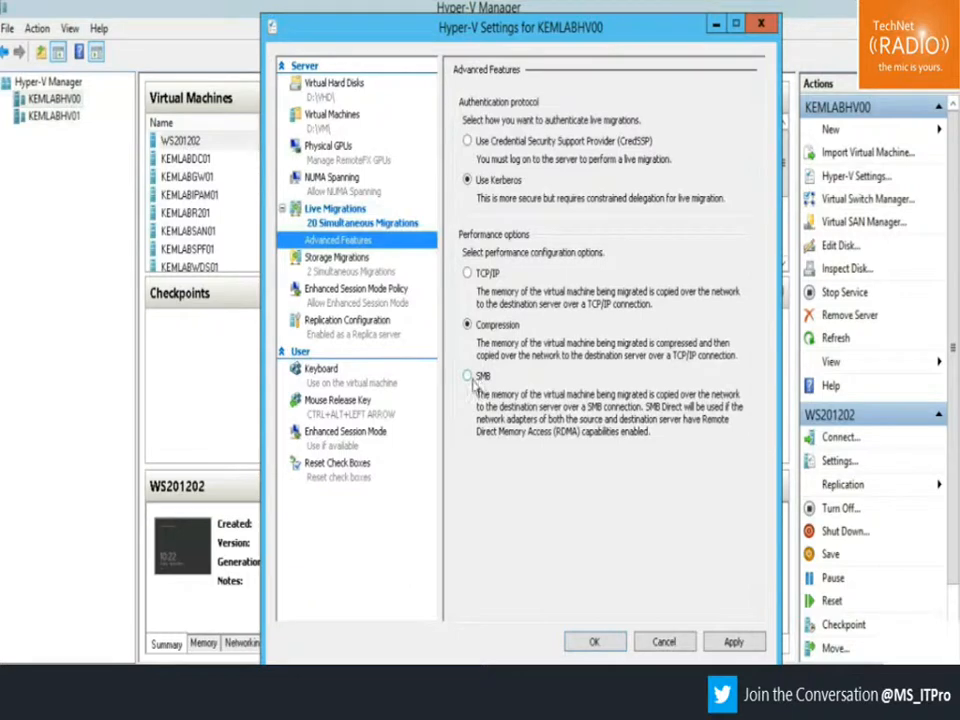
# - Choose SMB instead of Compression as the live migration performance option
pyautogui.click(467, 376)
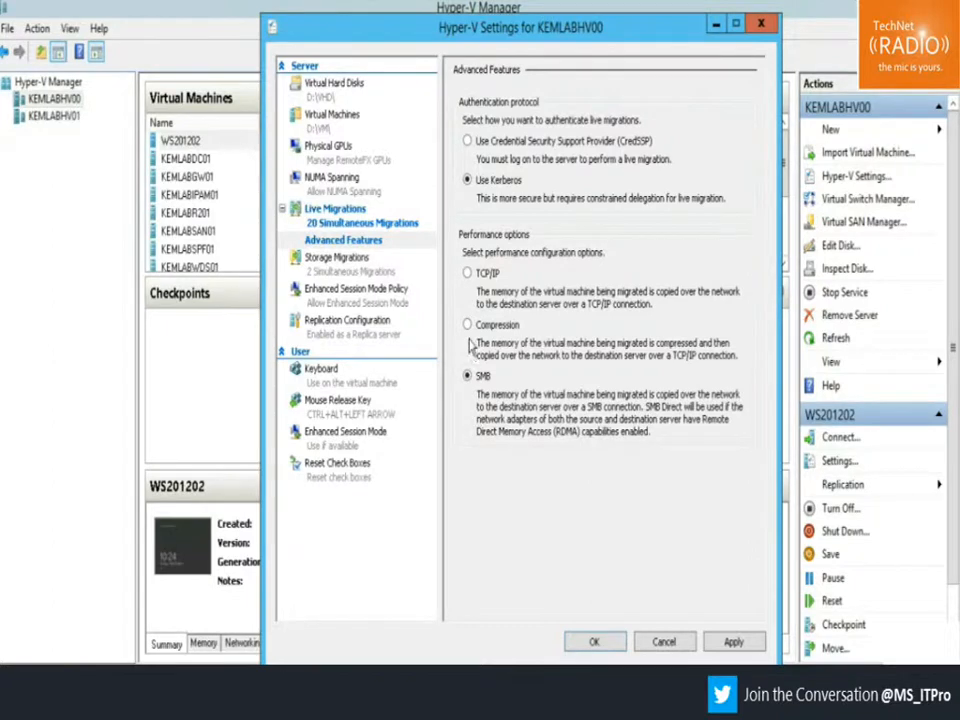
pyautogui.click(467, 326)
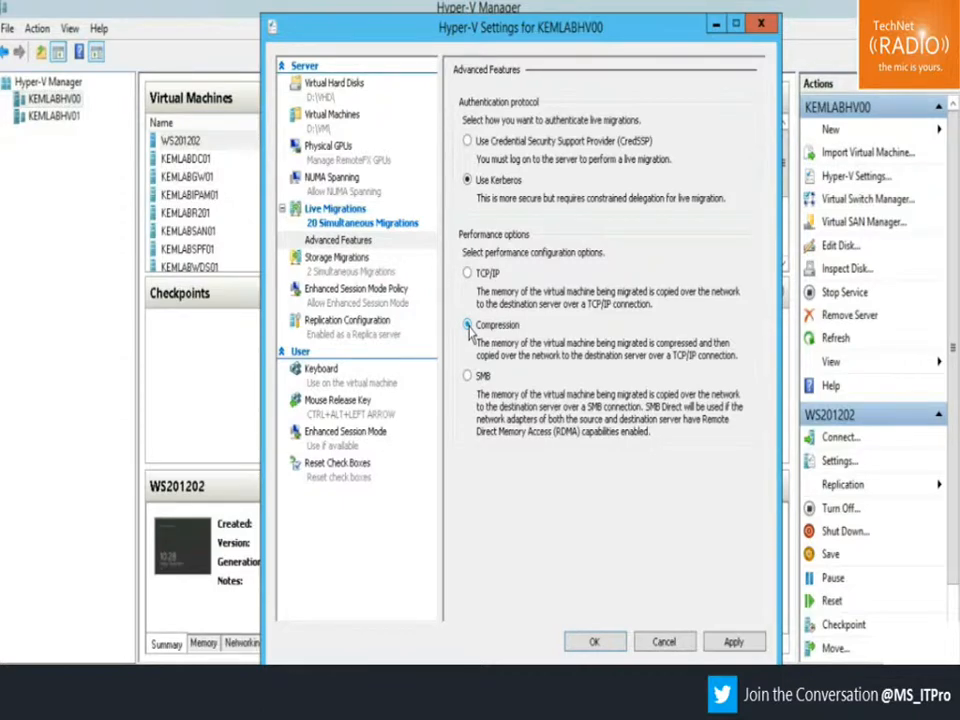
# - Select SMB again as the performance option for copying virtual machine memory
pyautogui.click(467, 375)
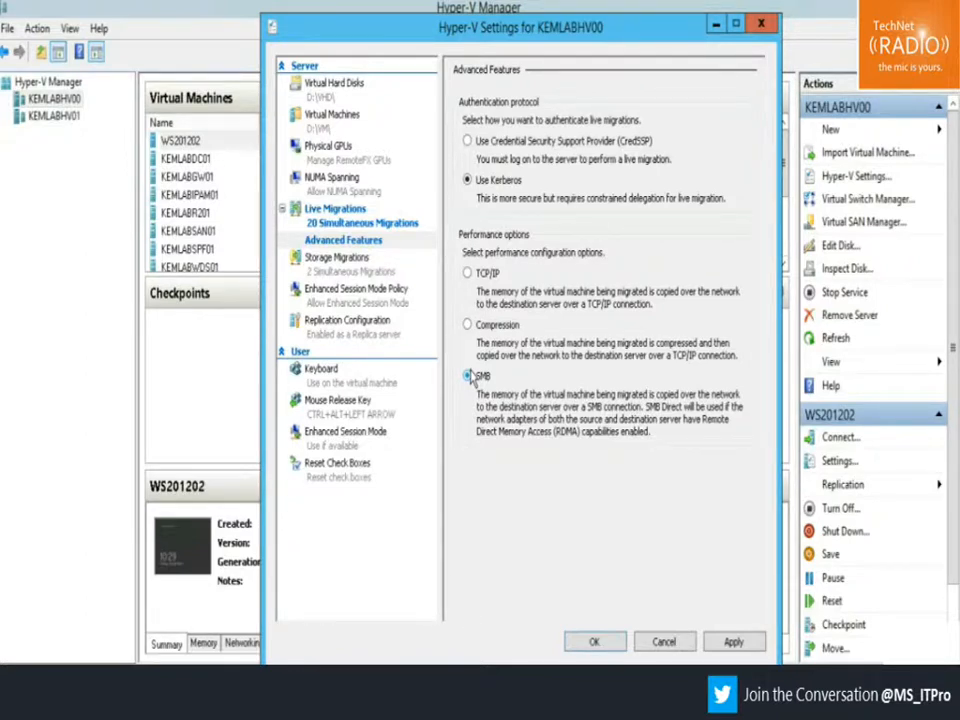
pyautogui.click(466, 375)
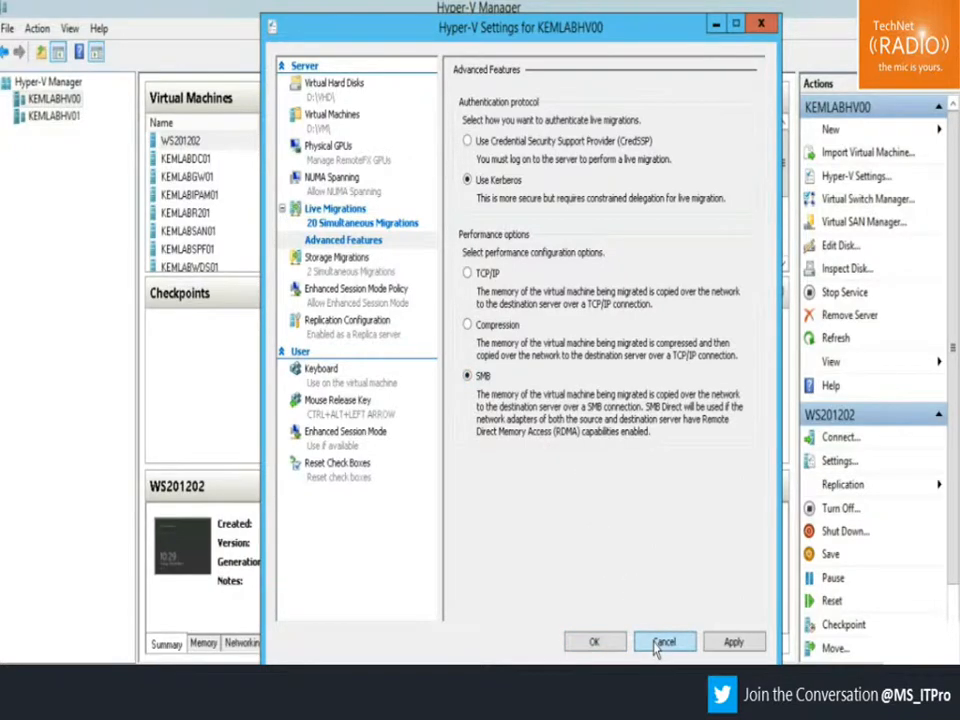
# - Cancel the Hyper-V Settings and show the Local Server properties in Server Manager
pyautogui.click(664, 641)
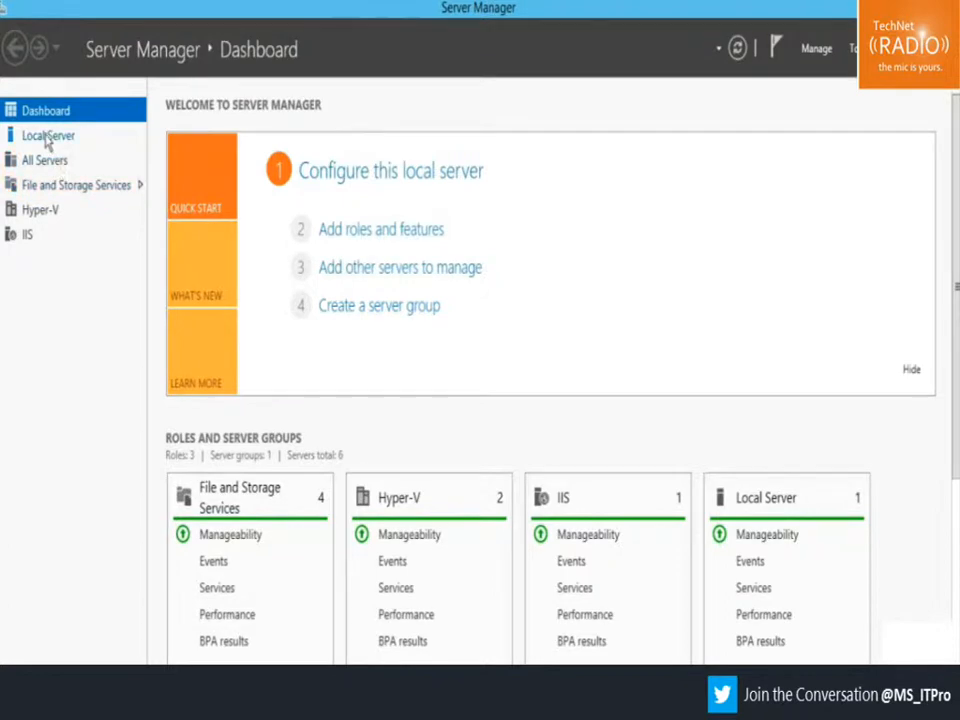
pyautogui.click(48, 135)
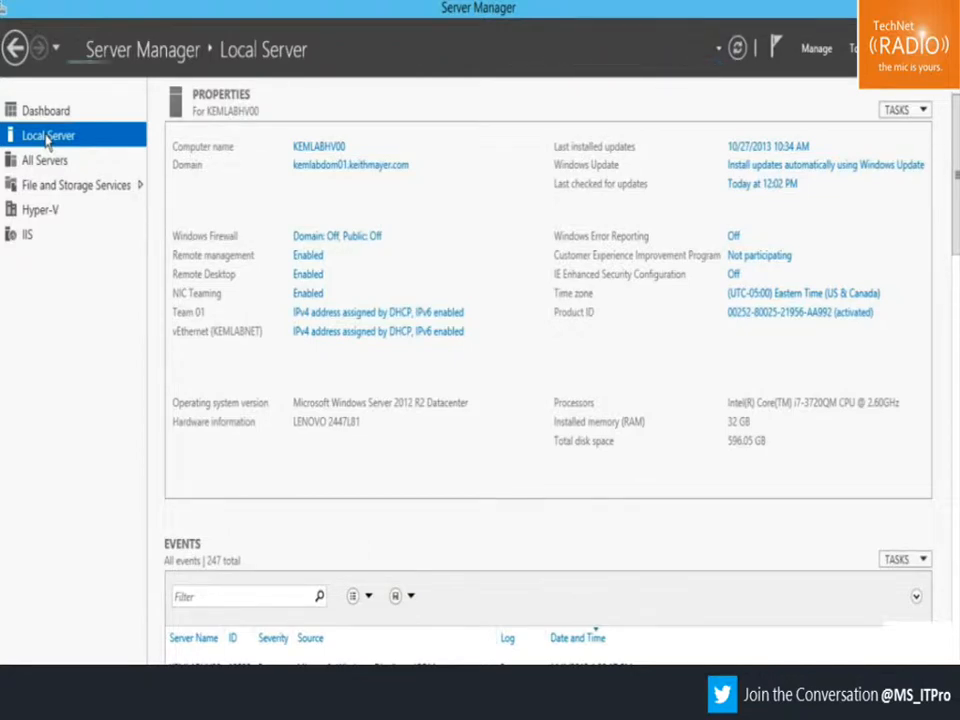
pyautogui.moveTo(200, 292)
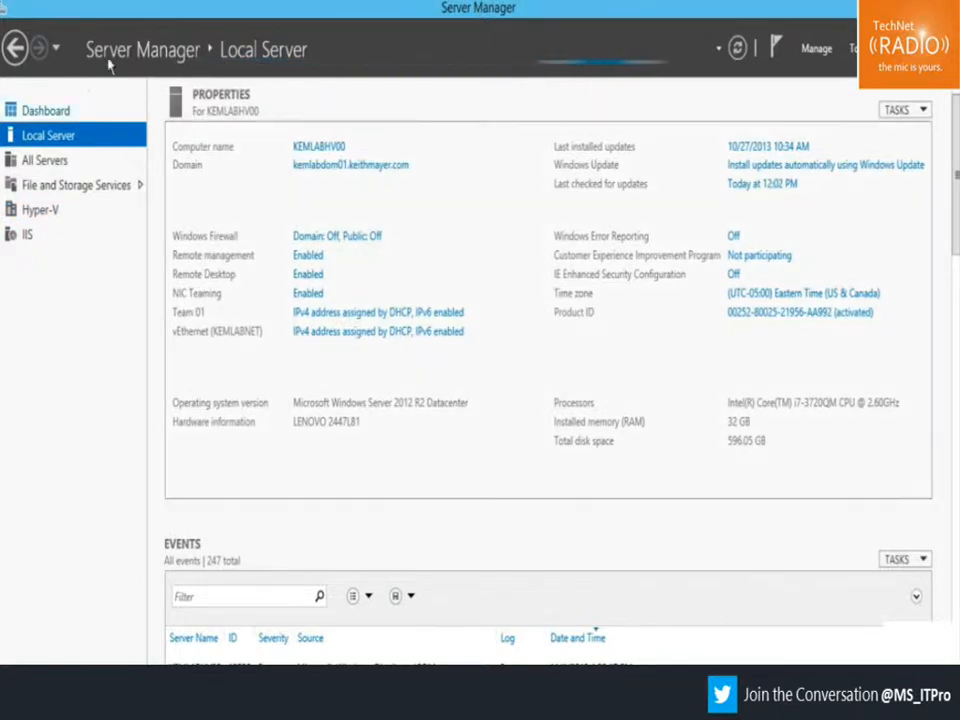
pyautogui.moveTo(258, 90)
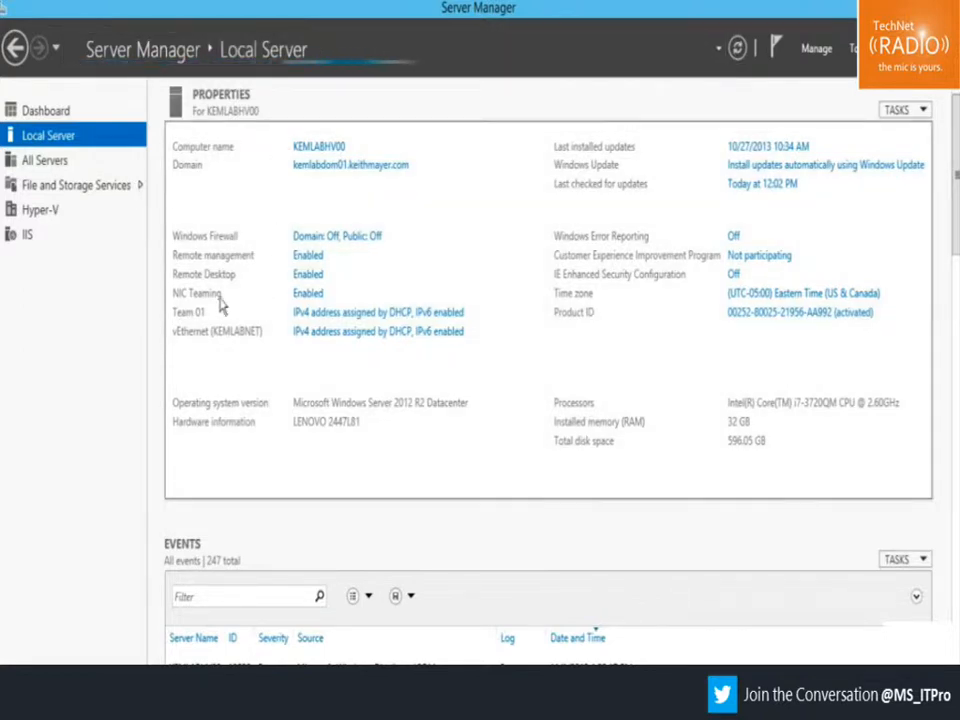
pyautogui.moveTo(200, 305)
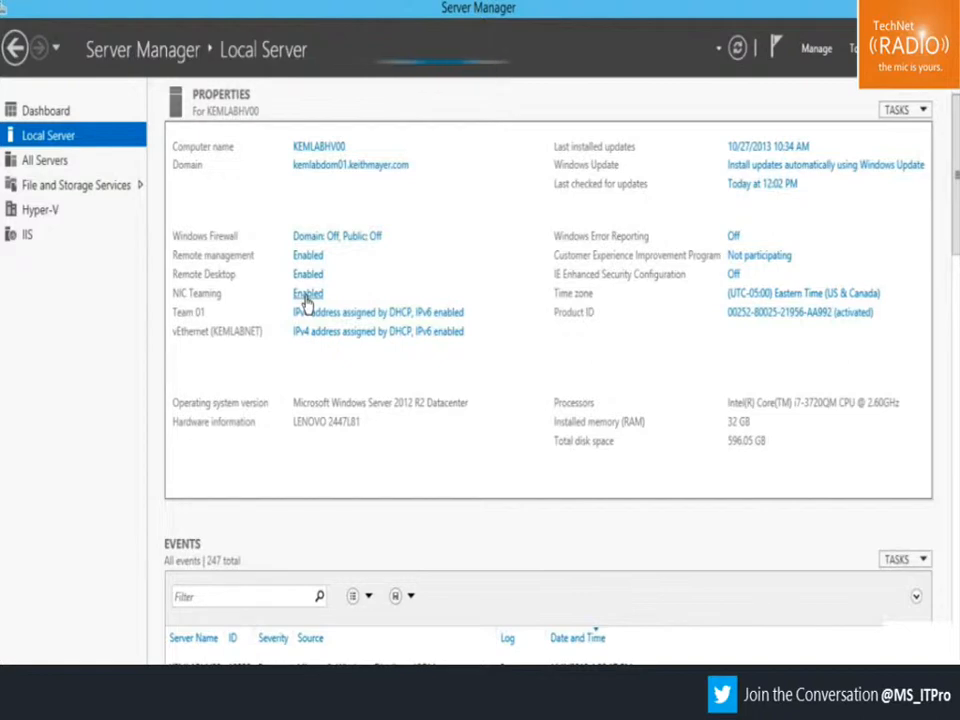
# - Launch the NIC Teaming console from the Enabled link, showing Team 01
pyautogui.click(308, 293)
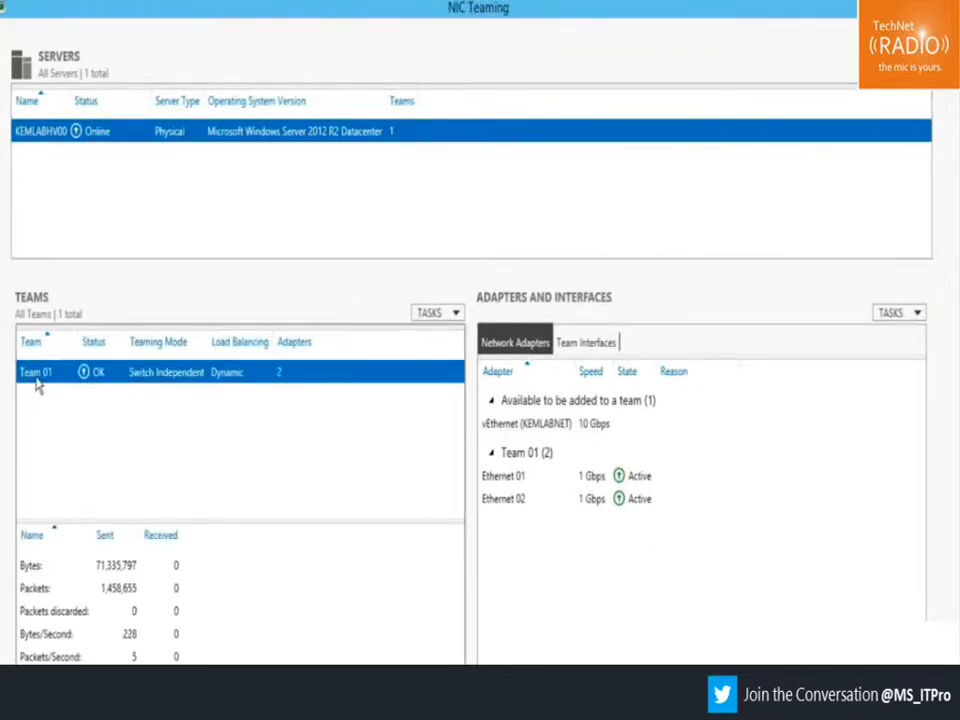
pyautogui.moveTo(485, 488)
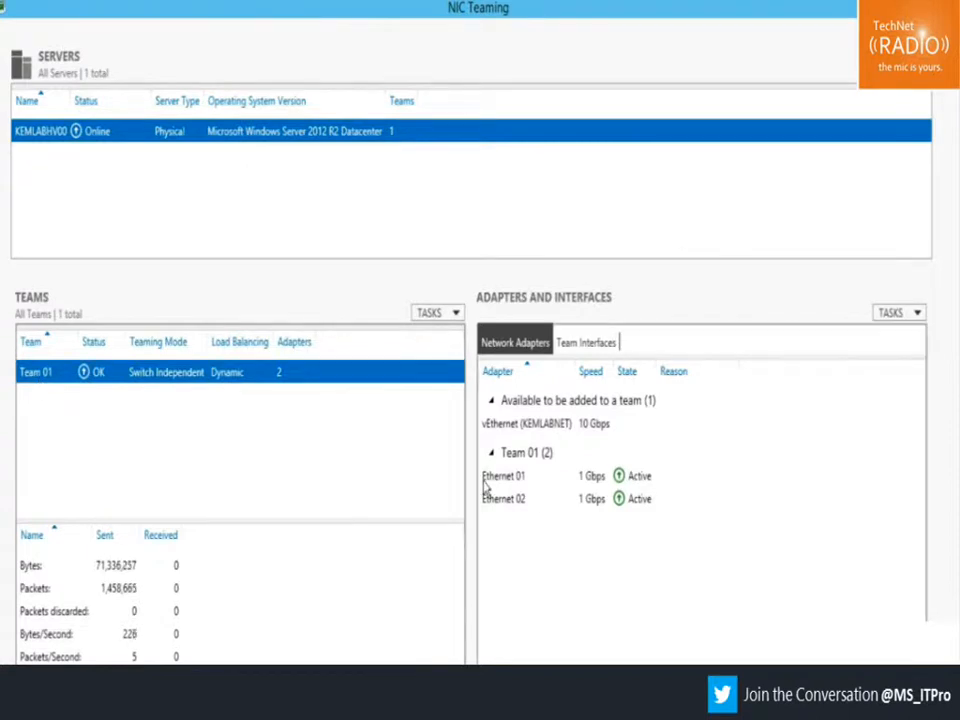